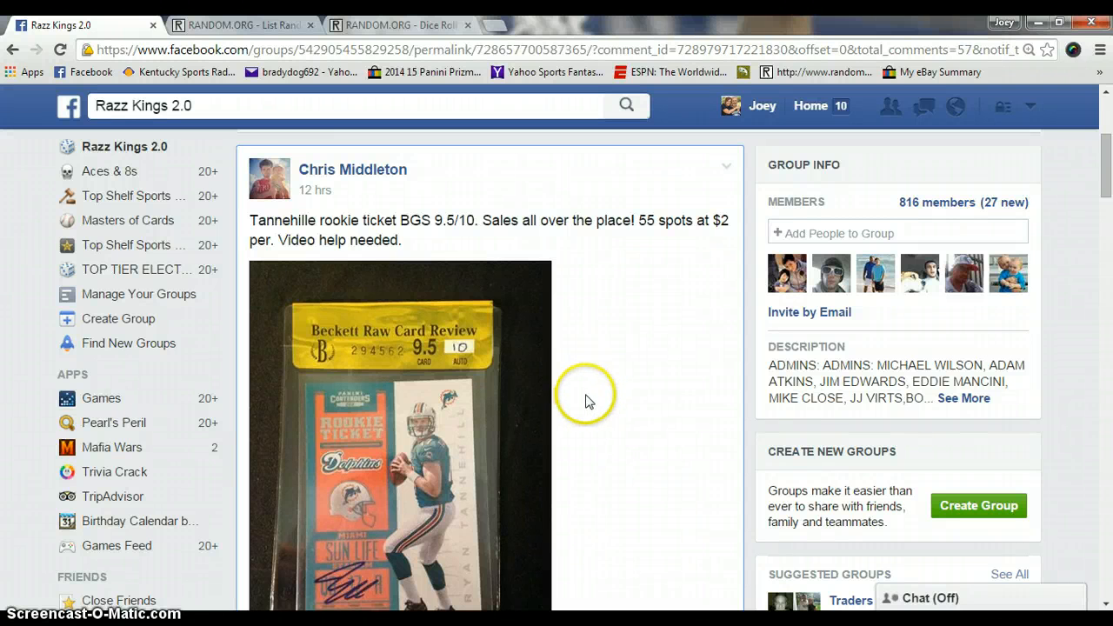
mouse_move(602, 334)
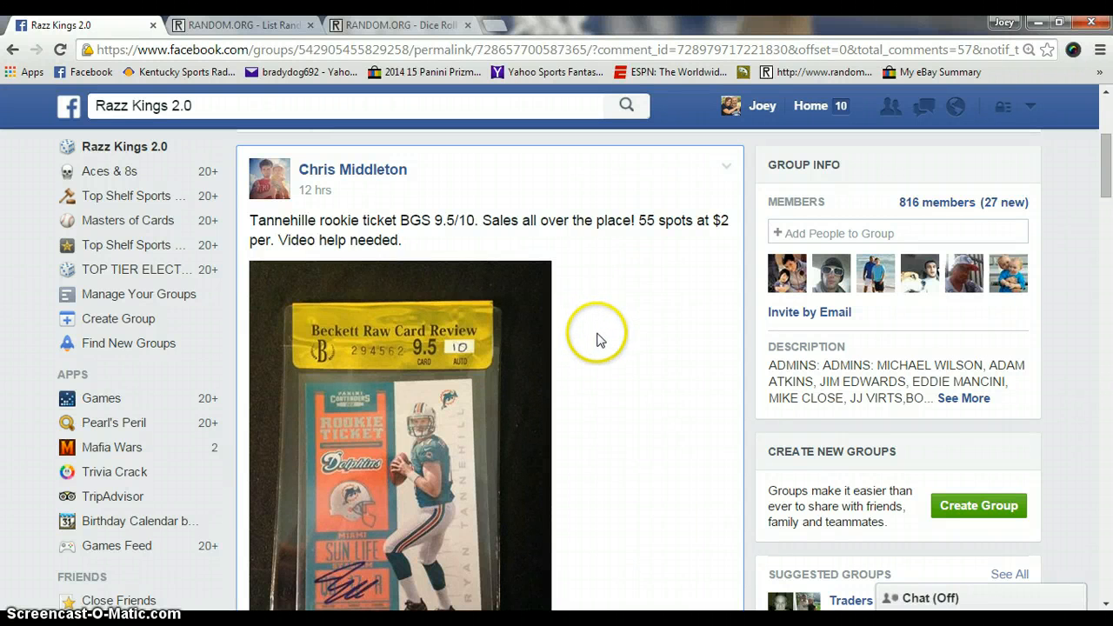
mouse_move(596, 348)
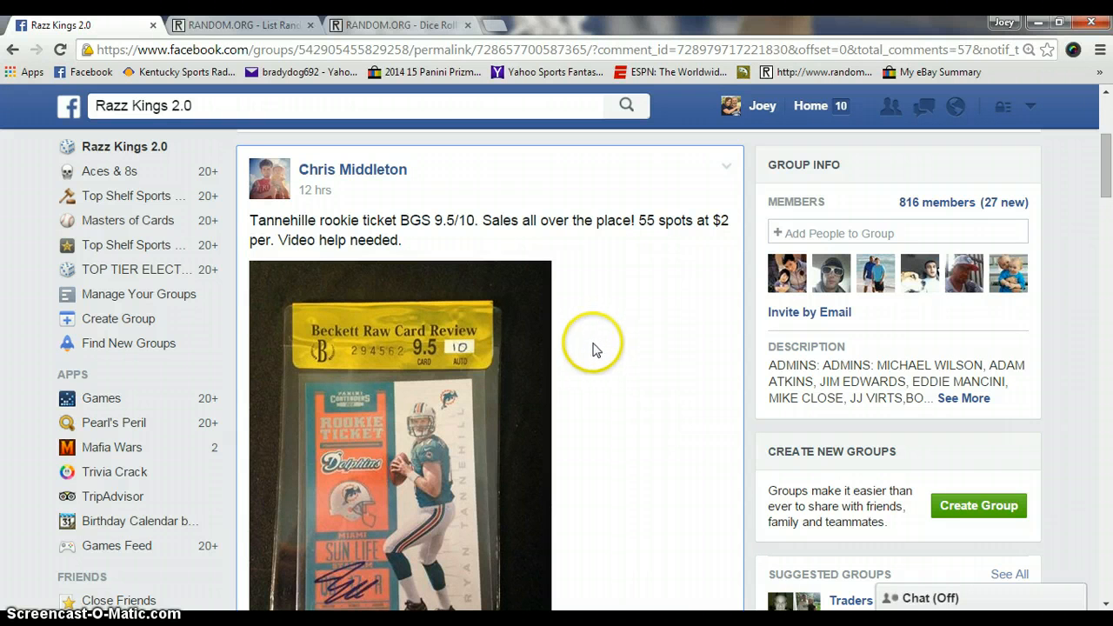
Check the Facebook post's 55-spot name list and 'live' comment, then go to the List Randomizer
scroll("down", 3)
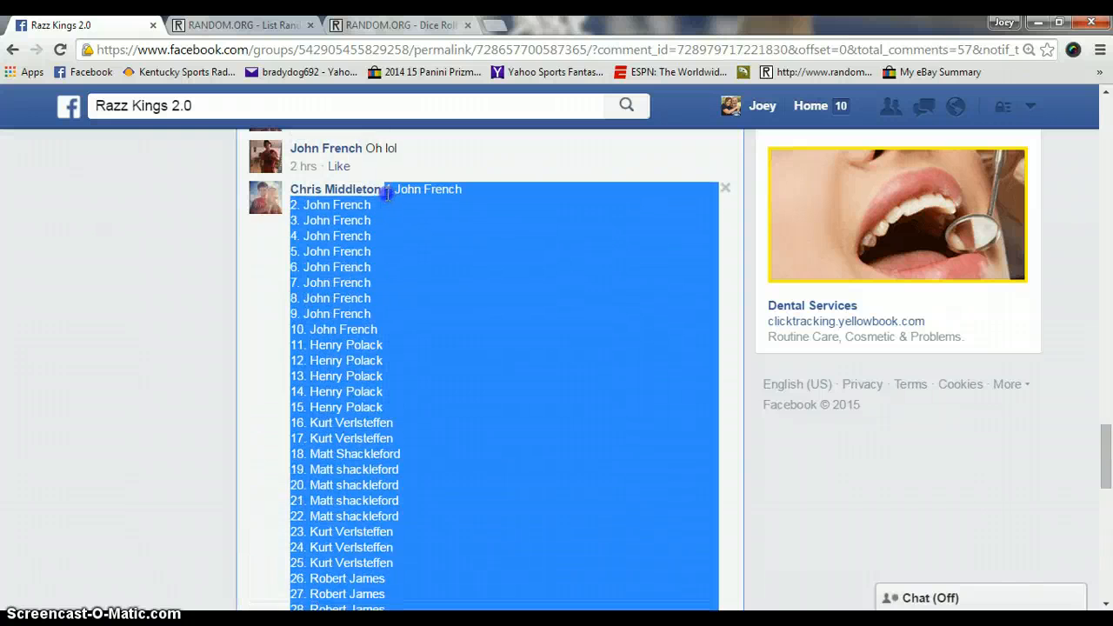
scroll("down", 3)
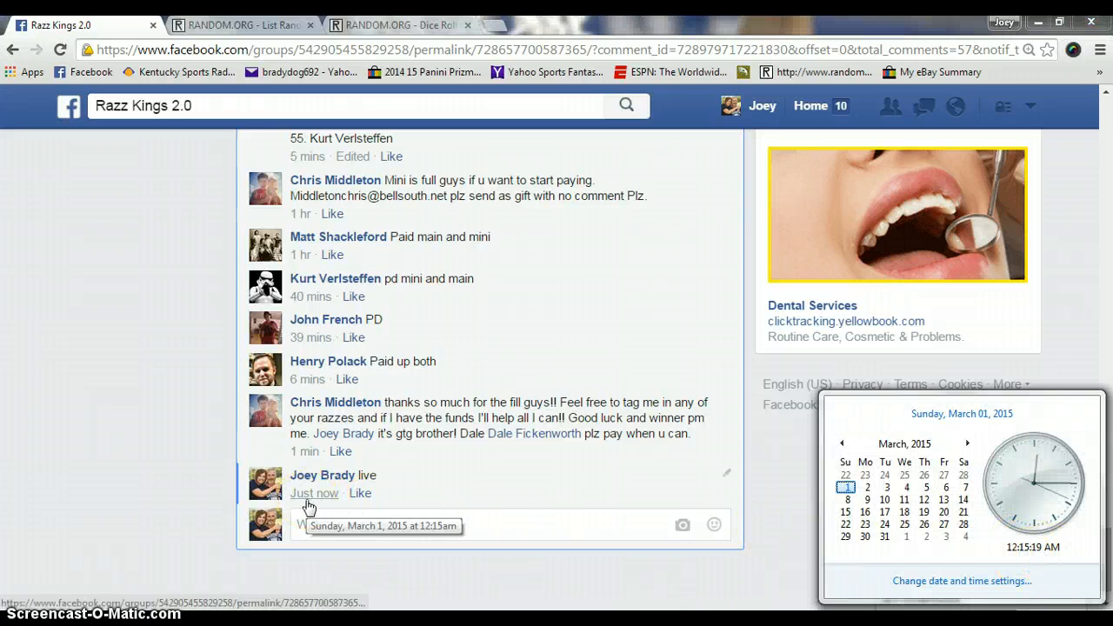
left_click(243, 24)
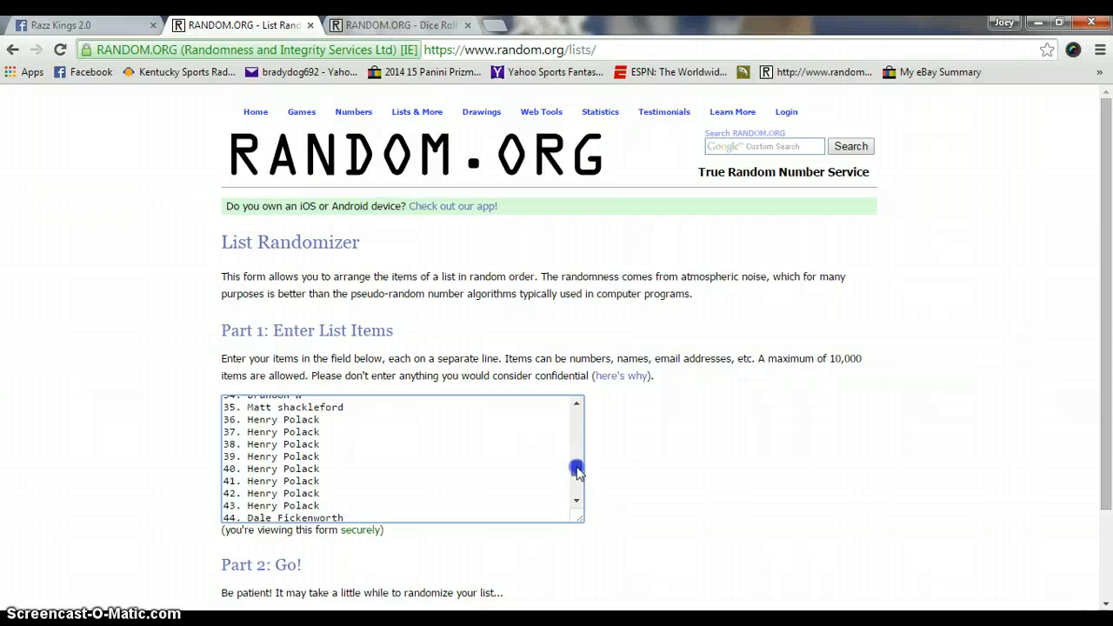
Roll 2 dice on the Dice Roller, getting two fours (total 8), then return to the list
left_click_drag(577, 470, 577, 413)
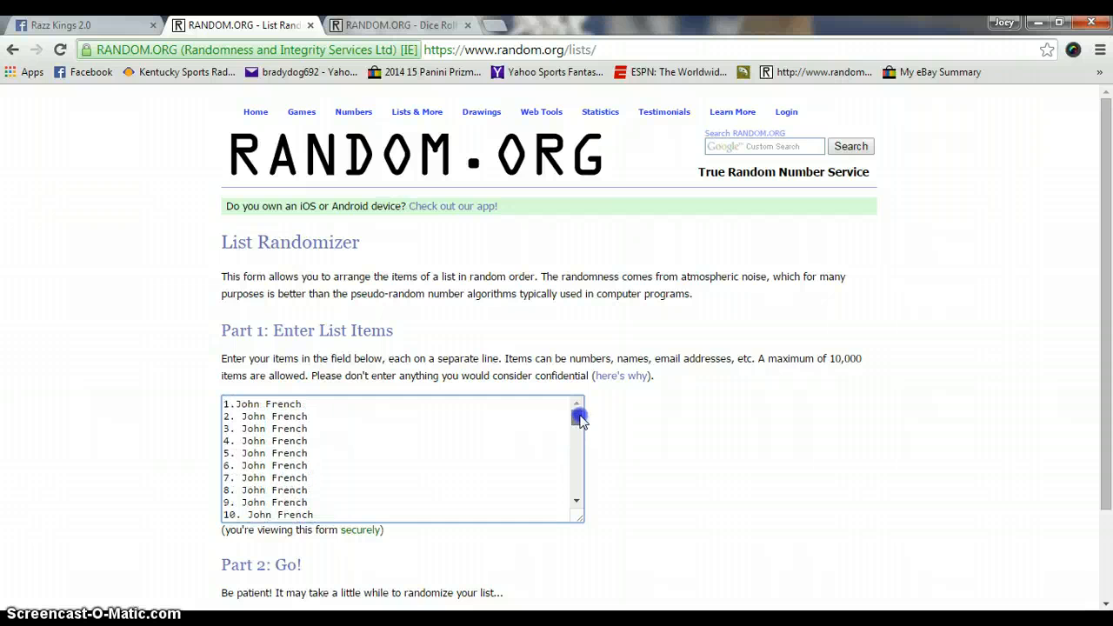
left_click(395, 24)
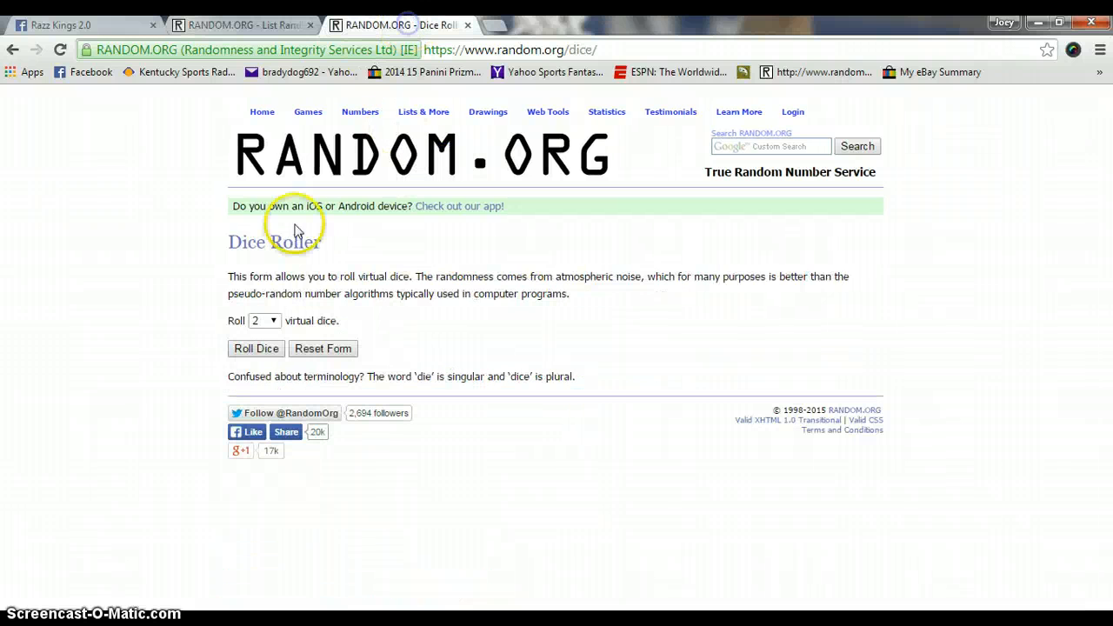
left_click(255, 348)
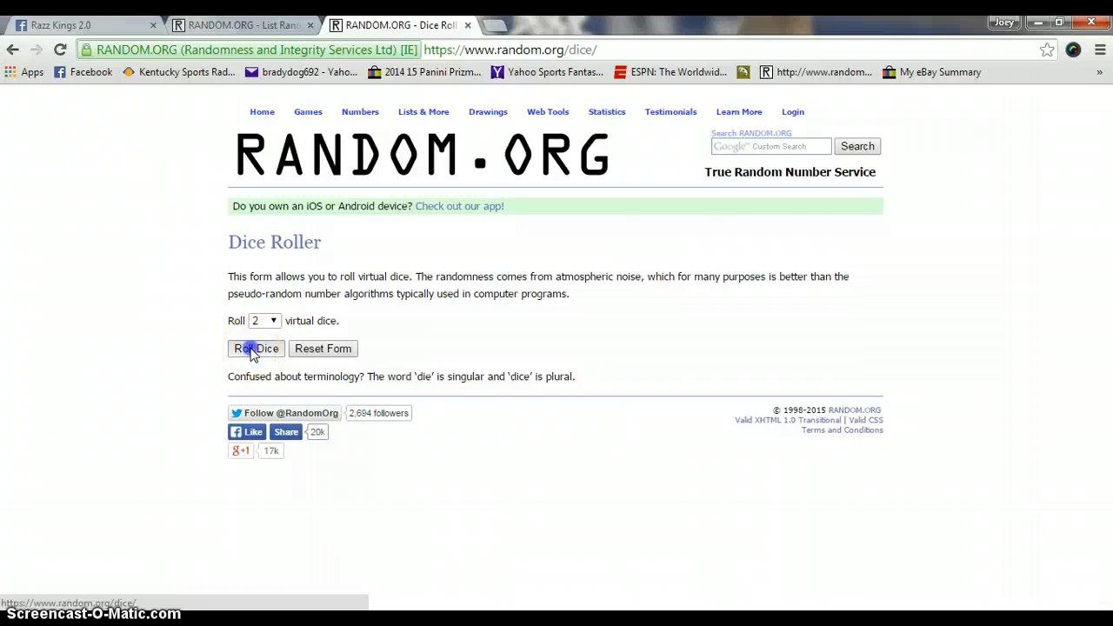
left_click(254, 349)
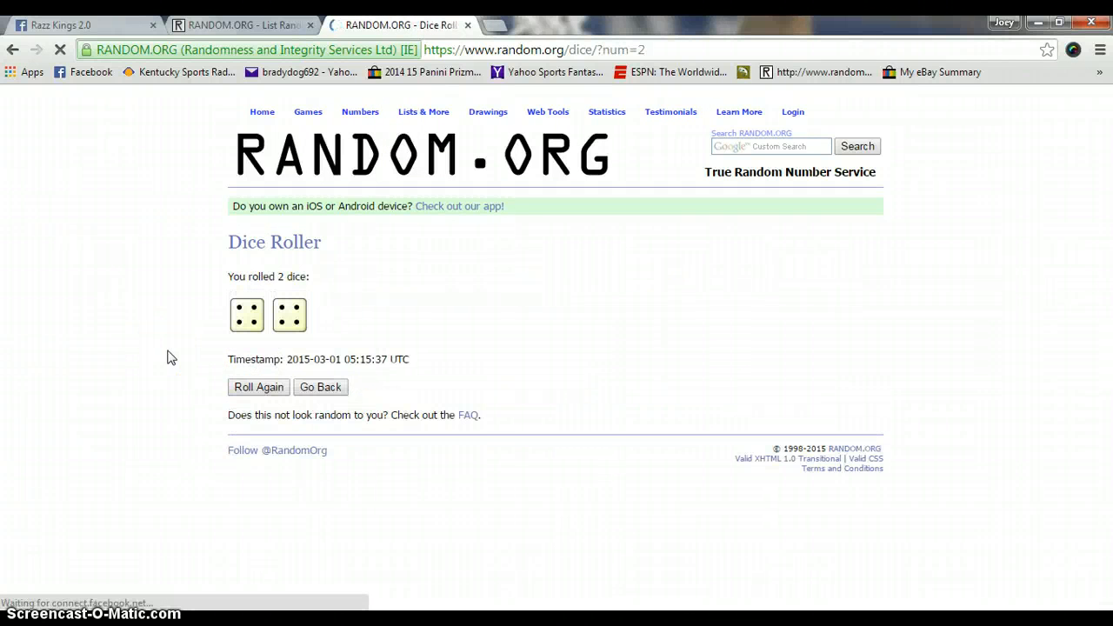
left_click(243, 24)
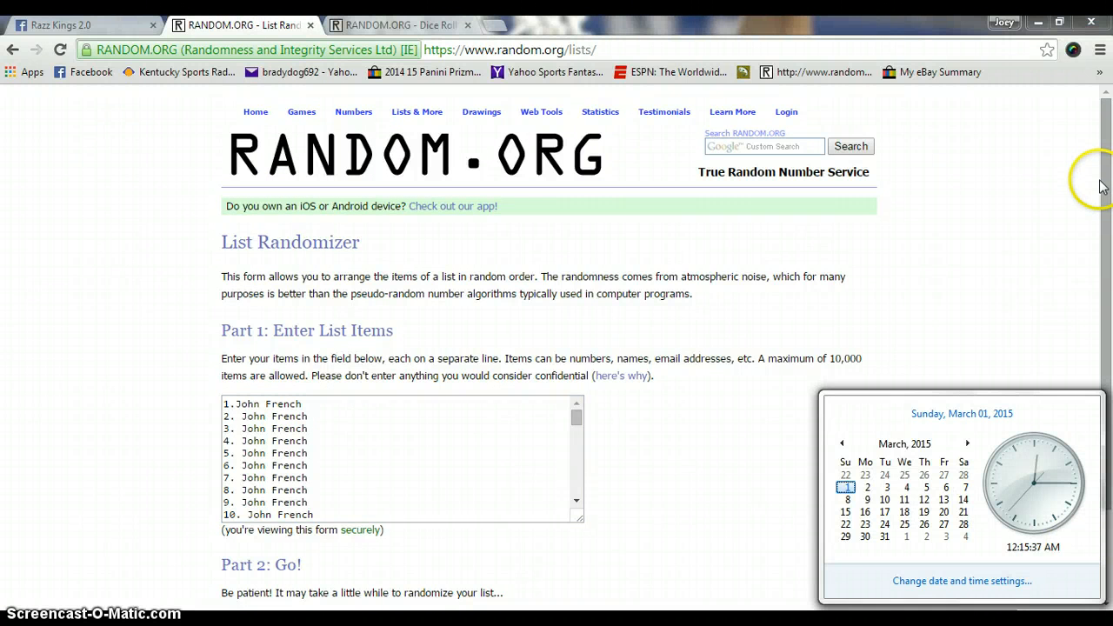
Randomize the 55-name list, then reshuffle it twice more
scroll("down", 3)
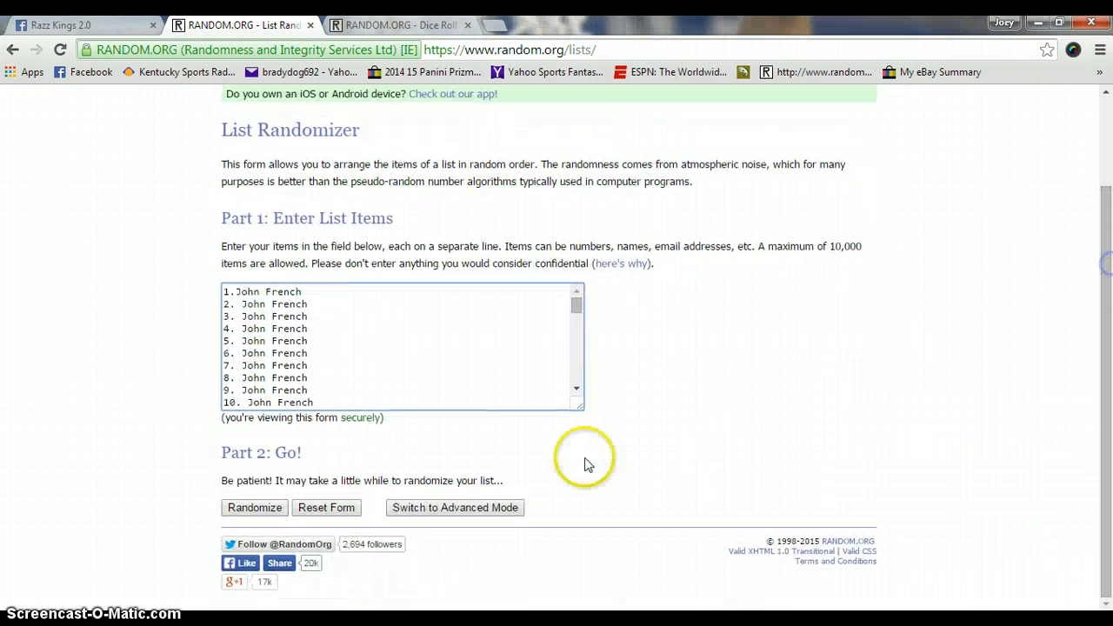
left_click(254, 508)
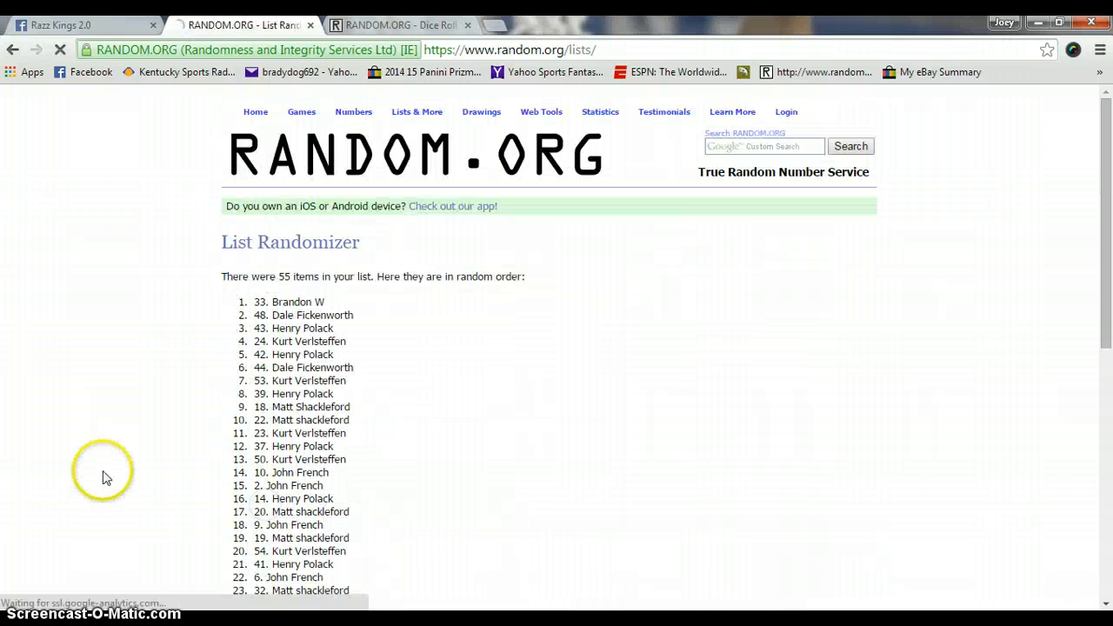
scroll("down", 3)
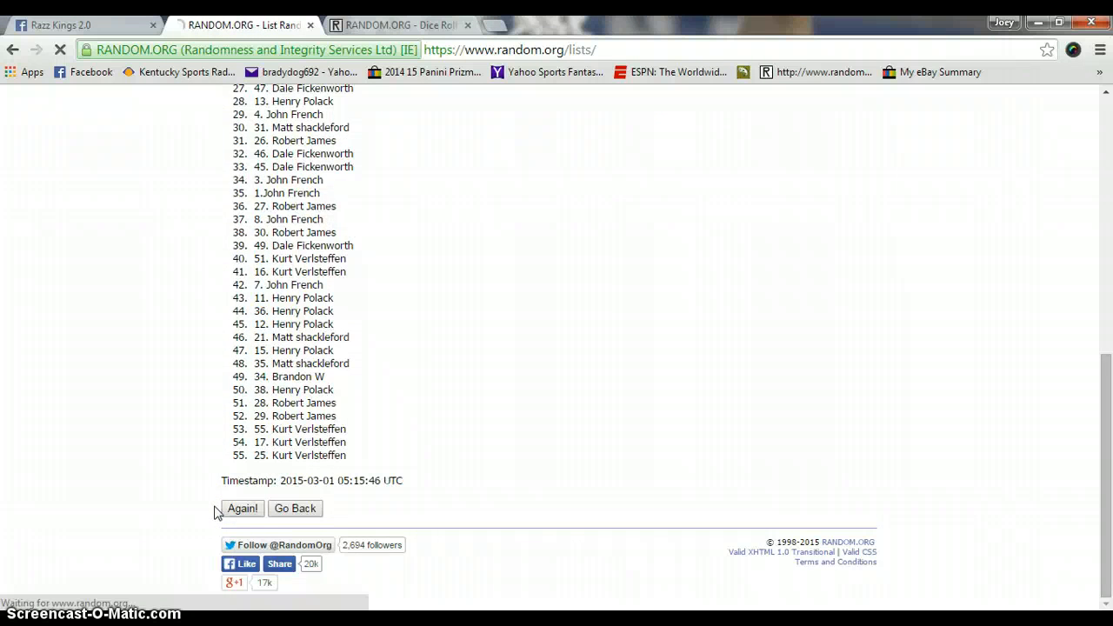
left_click(242, 509)
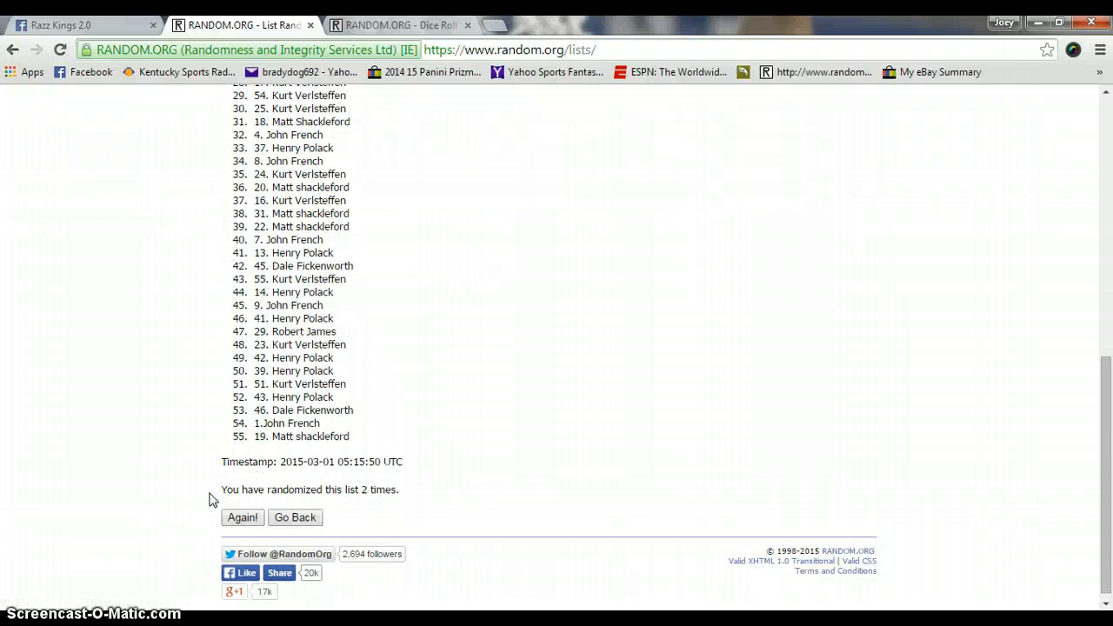
scroll("down", 3)
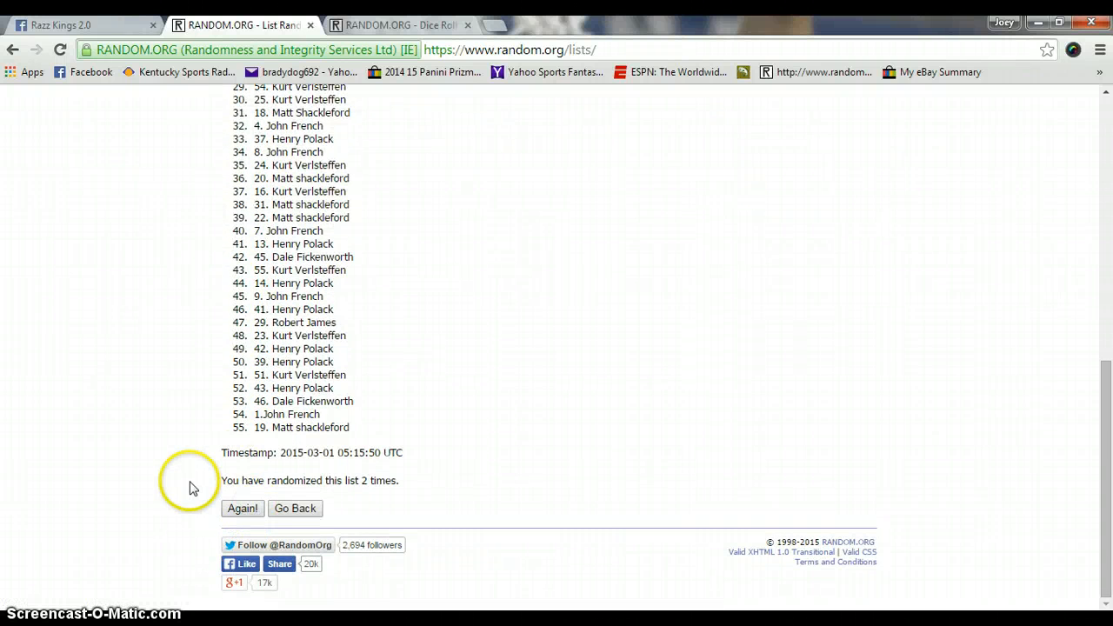
left_click(242, 508)
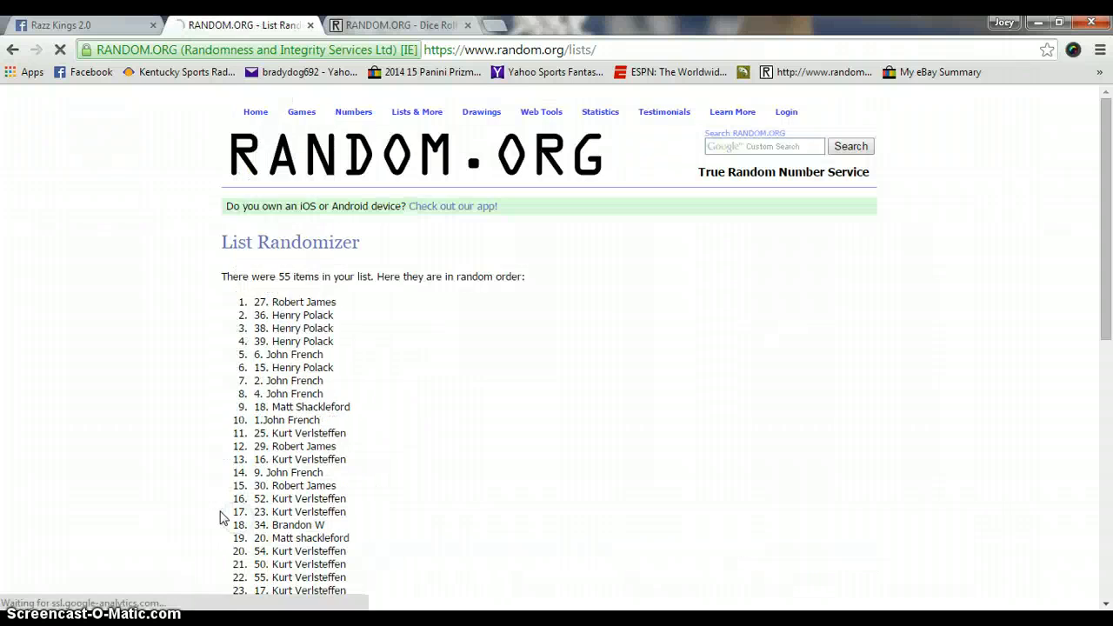
Reshuffle the list three more times for six rounds, then check the current date and time
scroll("down", 3)
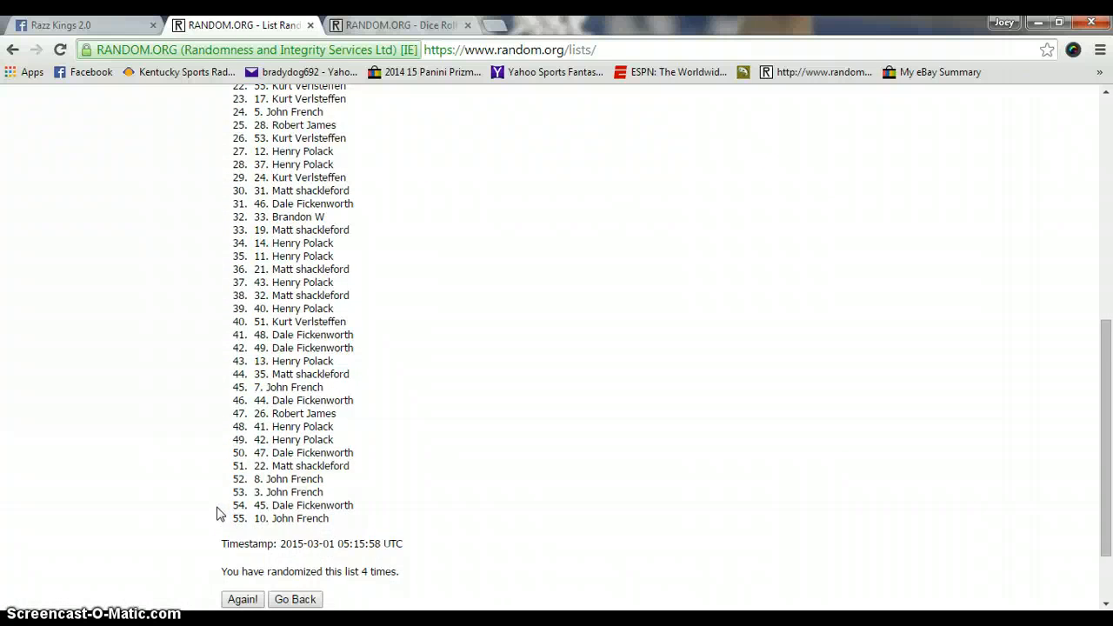
left_click(241, 600)
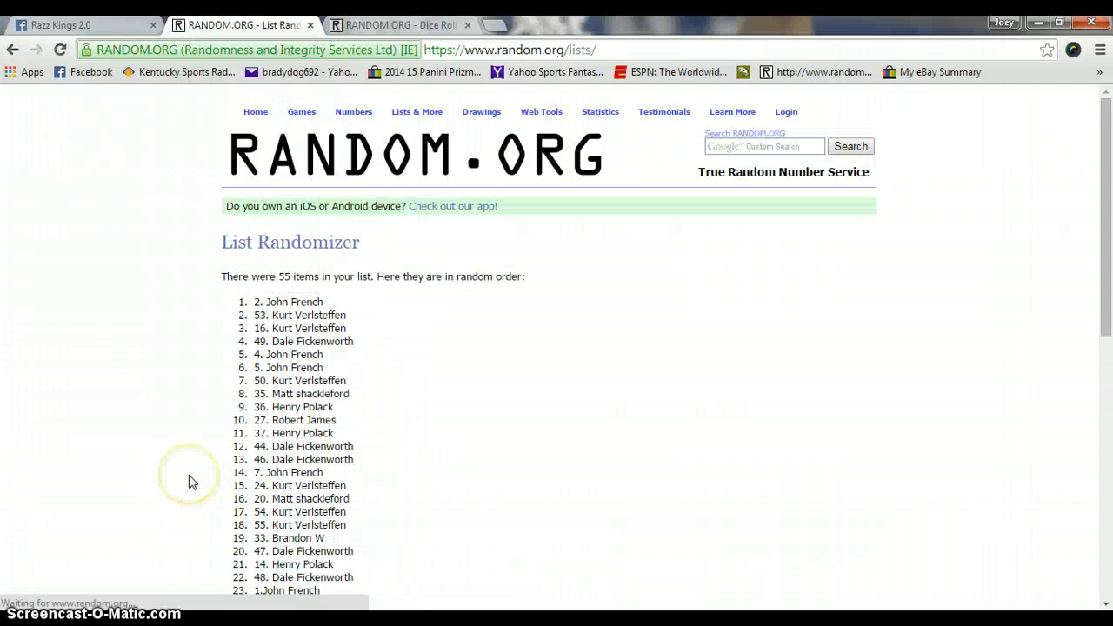
scroll("down", 3)
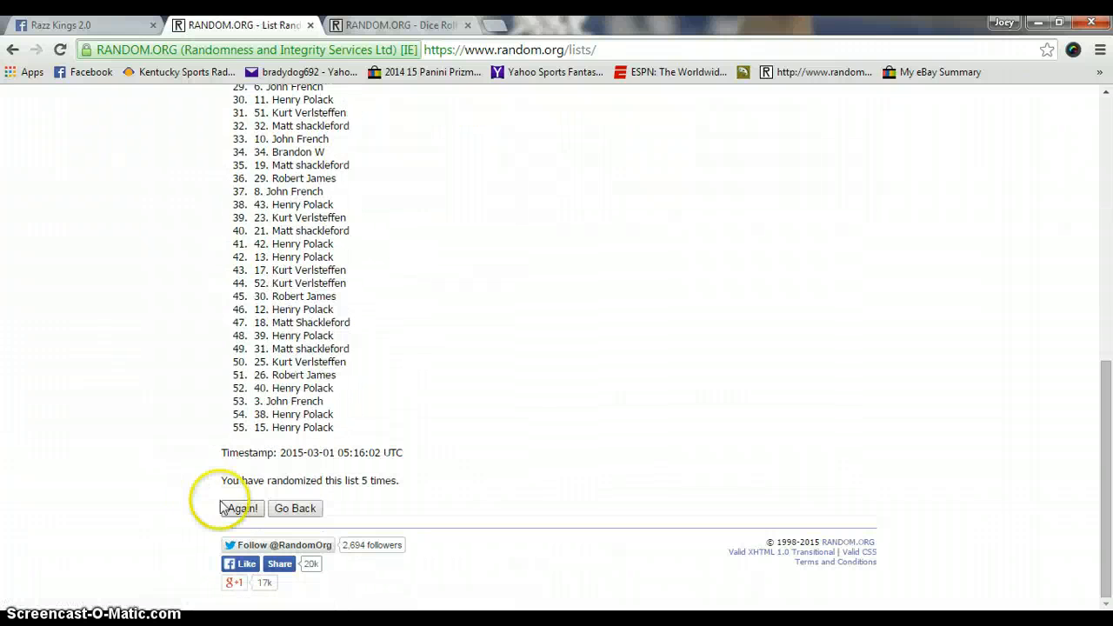
left_click(241, 508)
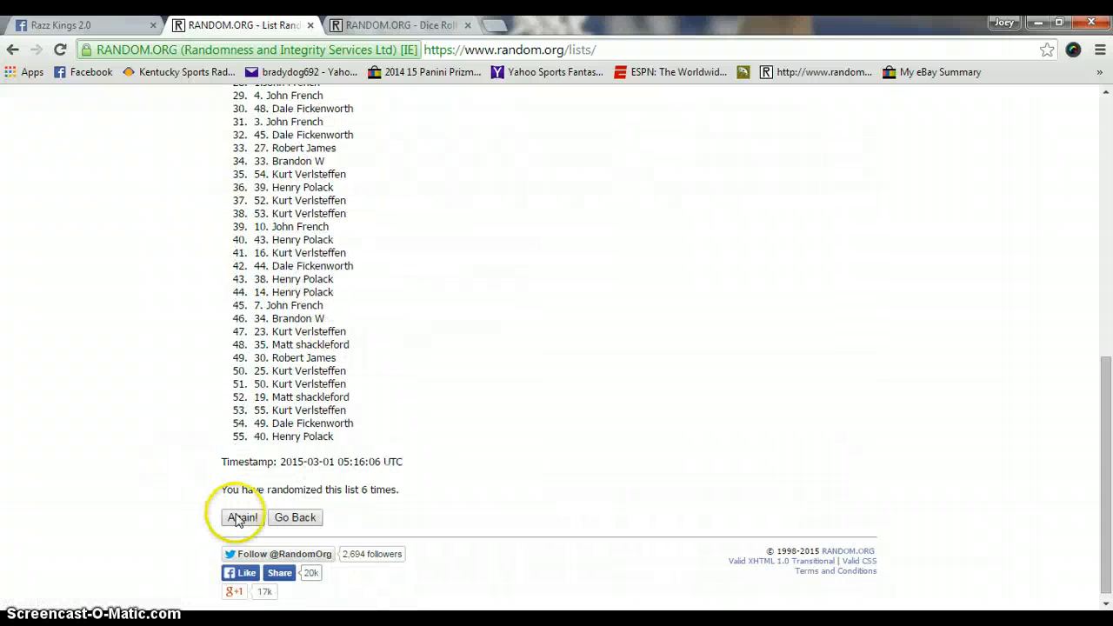
left_click(241, 518)
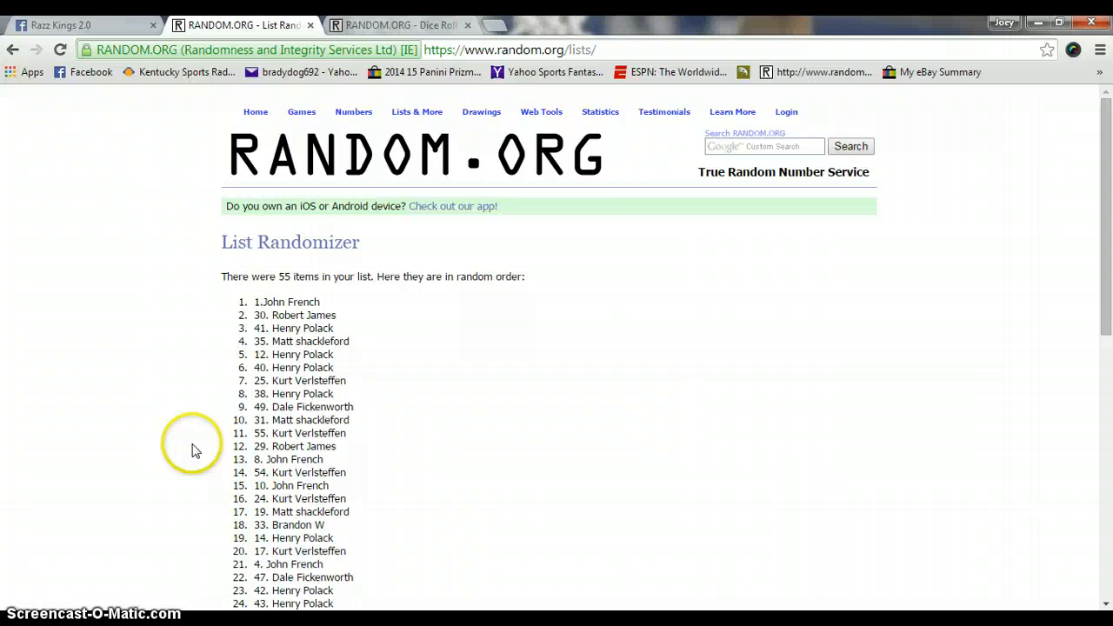
left_click(405, 24)
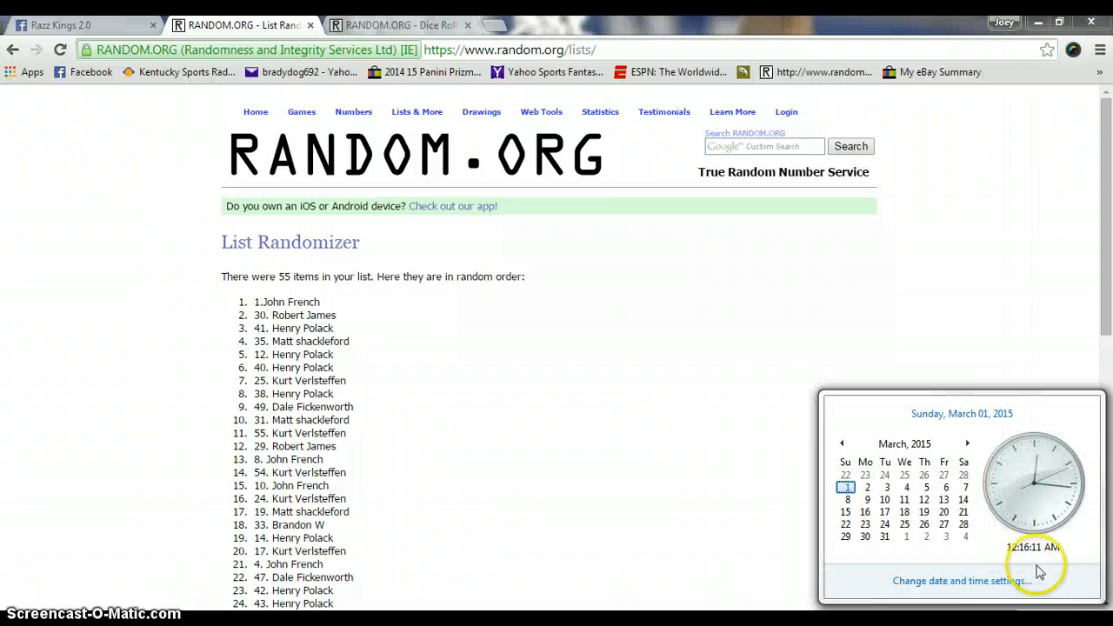
Reshuffle the list for the eighth round and reopen the two-fours dice result
scroll("down", 3)
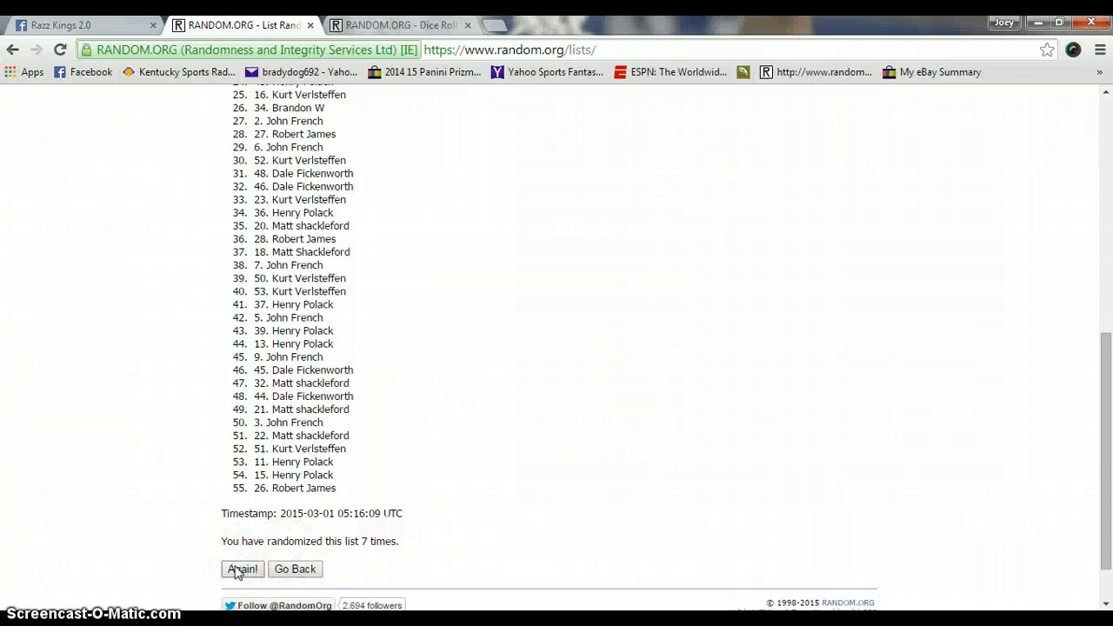
left_click(242, 569)
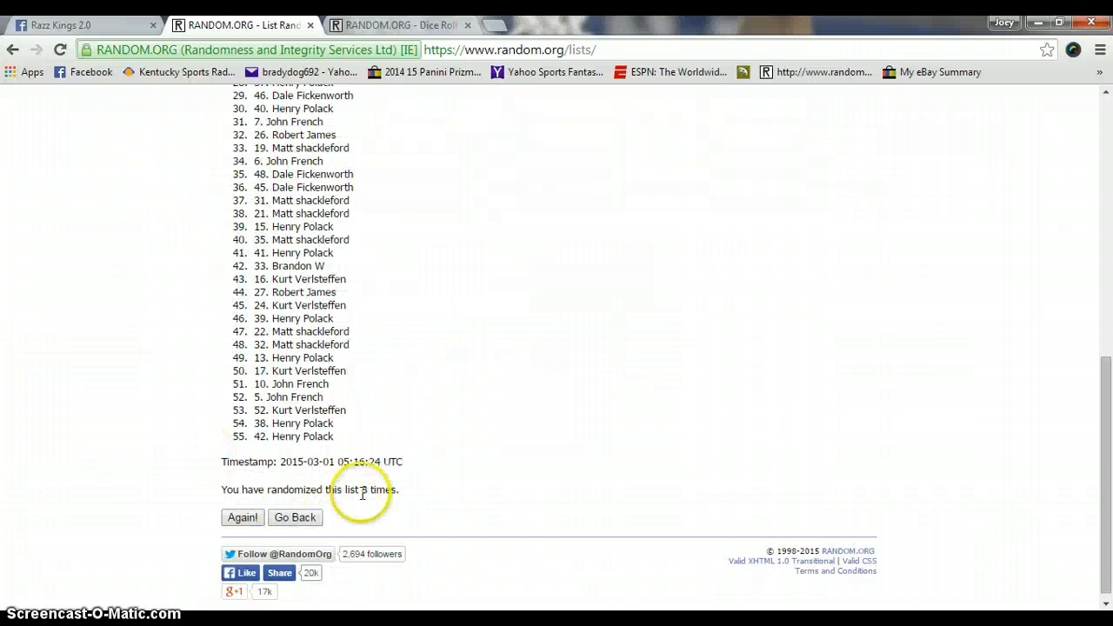
left_click(400, 24)
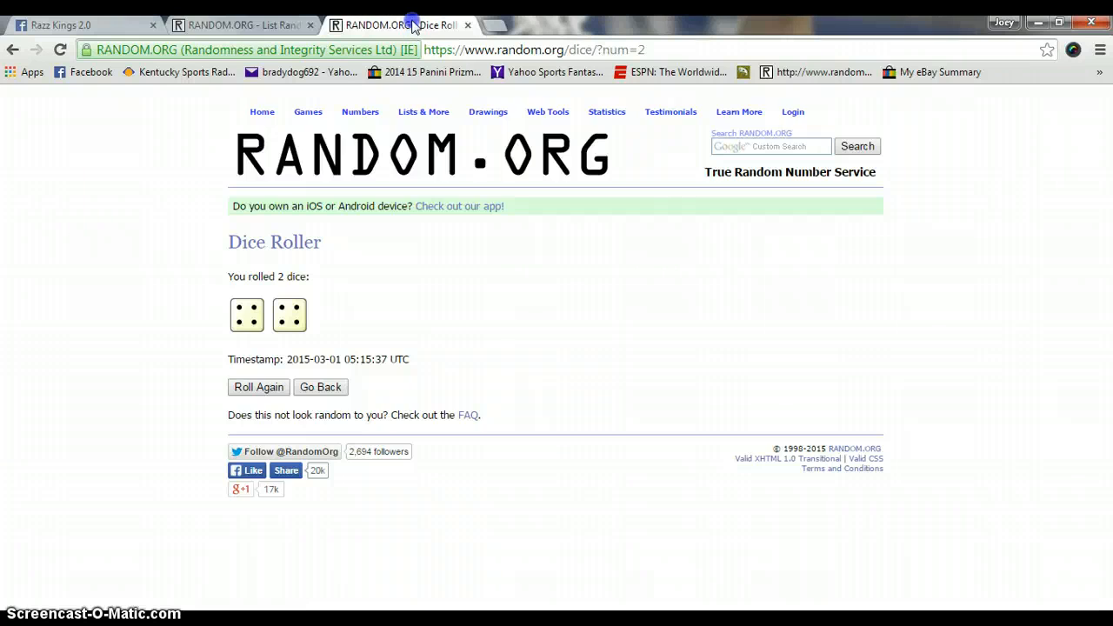
left_click(243, 24)
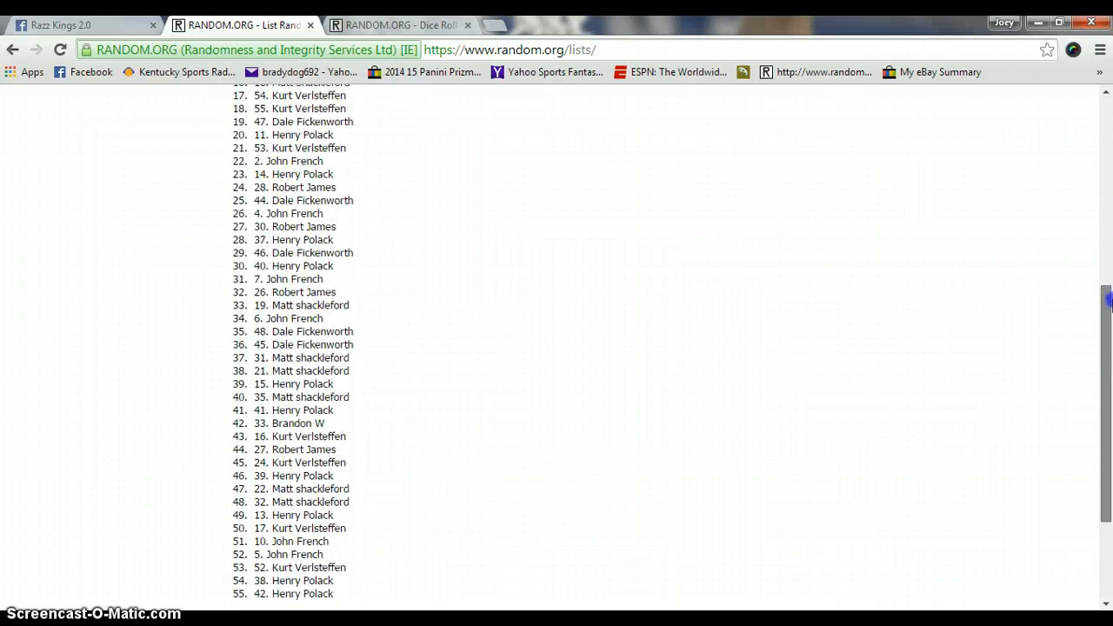
scroll("up", 3)
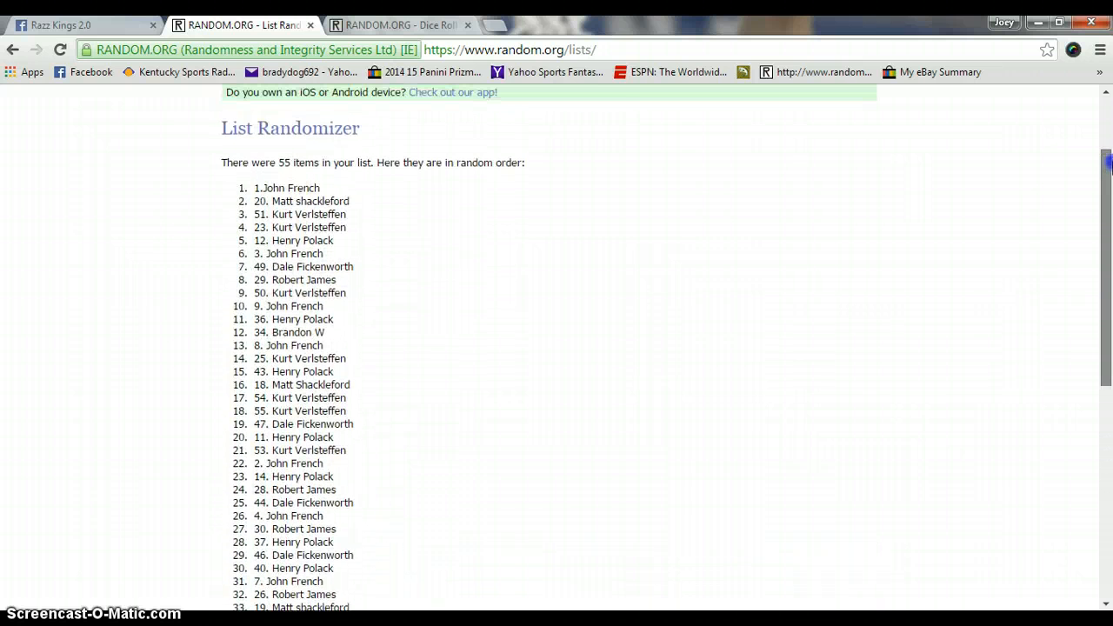
mouse_move(78, 19)
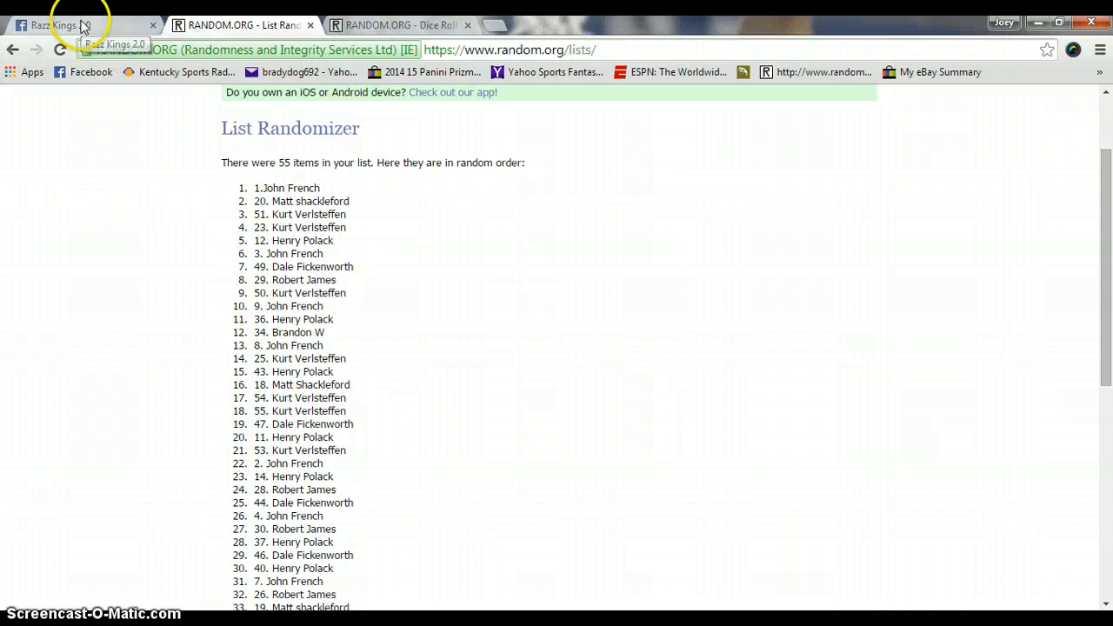
left_click(74, 17)
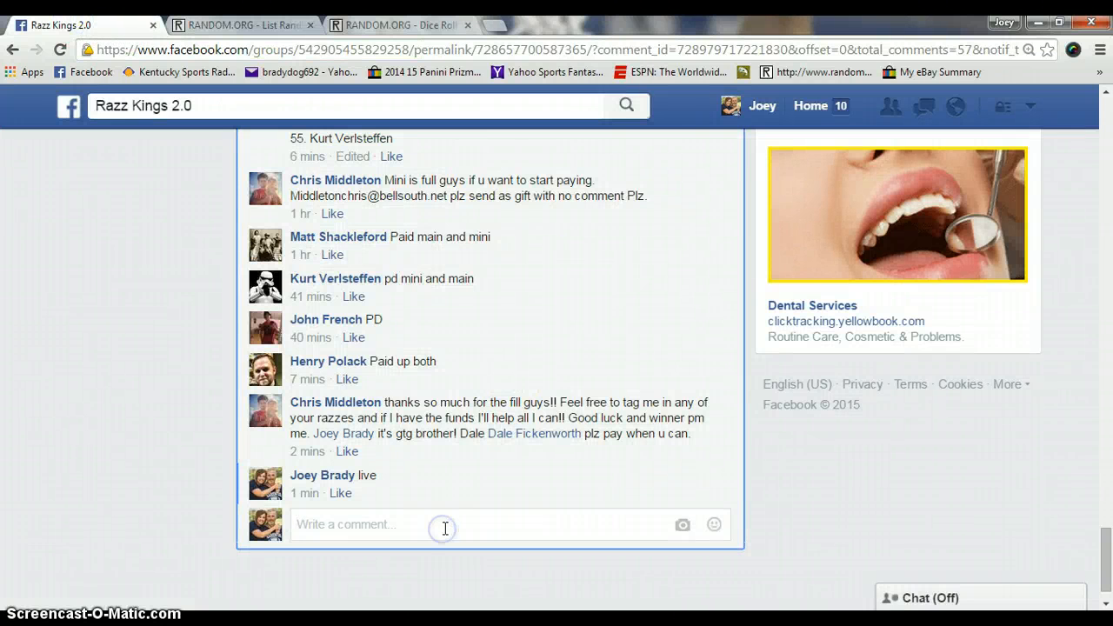